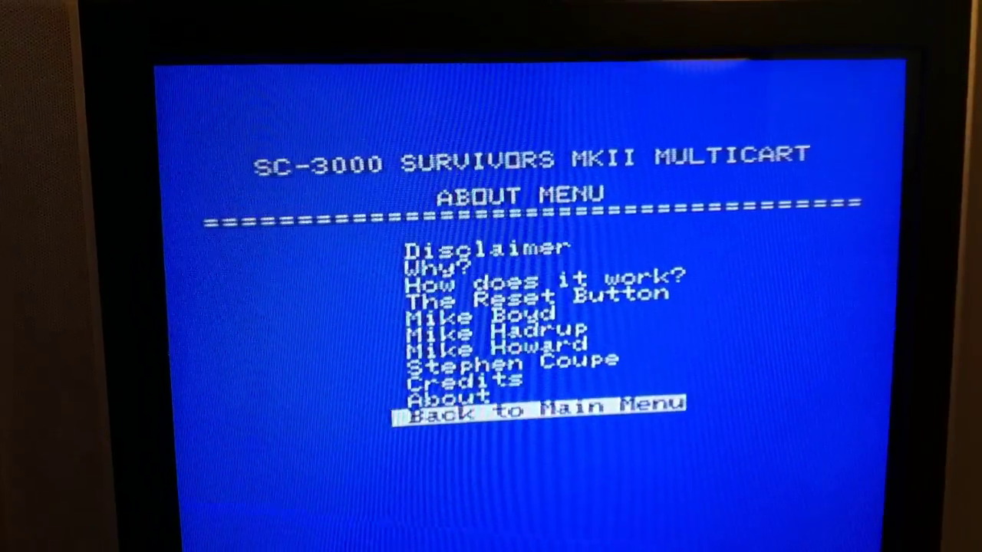
Step: Confirm 'Back to Main Menu' in the About menu to return to the Main Menu
{"action": "key", "text": "Return"}
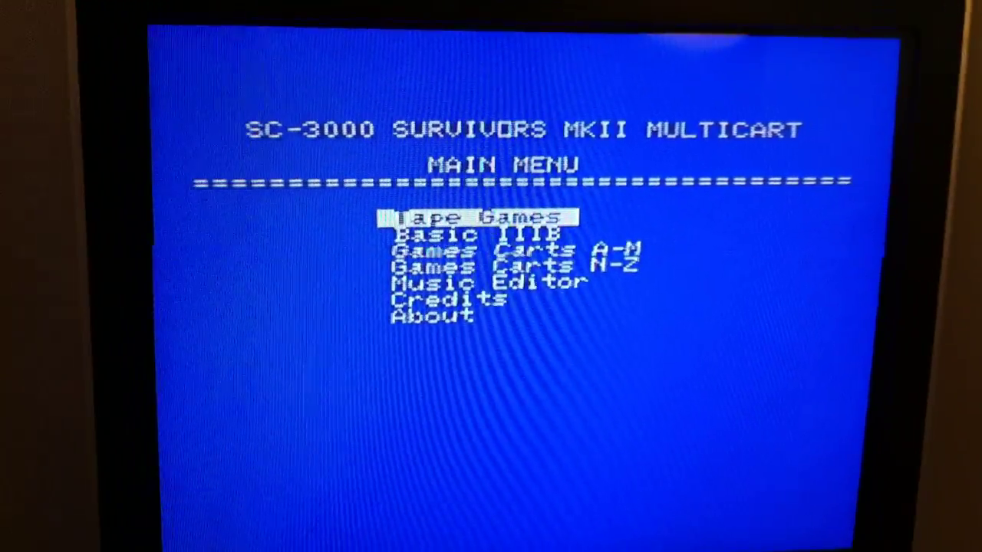